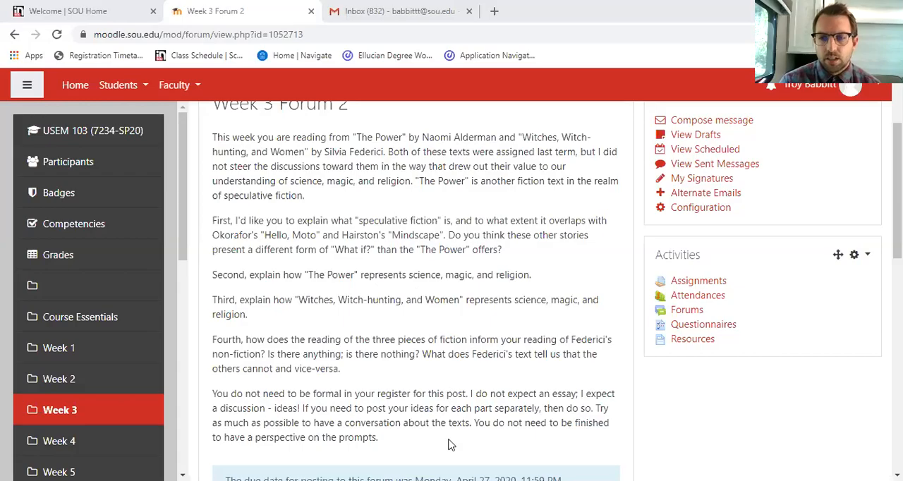
pyautogui.moveTo(528, 448)
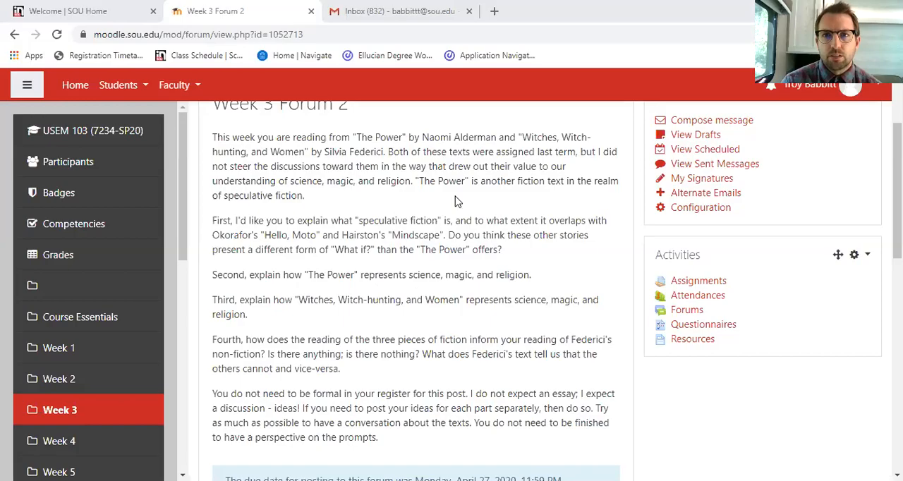
pyautogui.moveTo(532, 112)
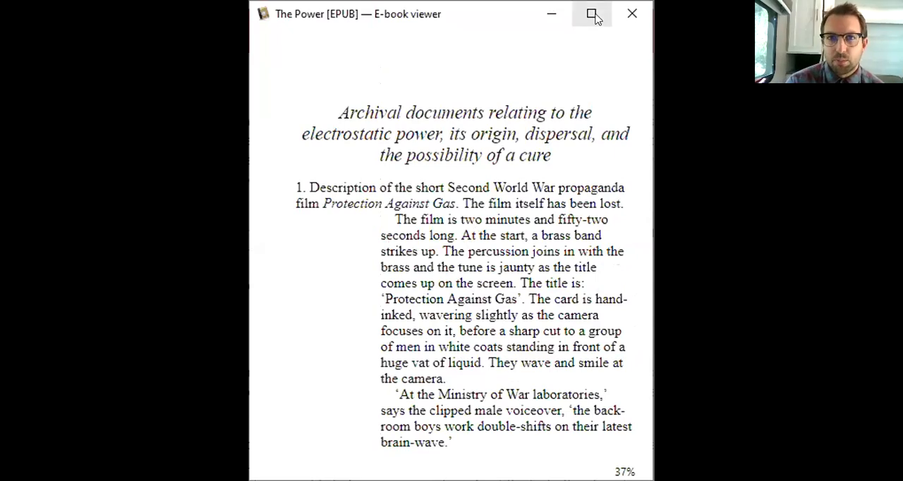
pyautogui.moveTo(593, 13)
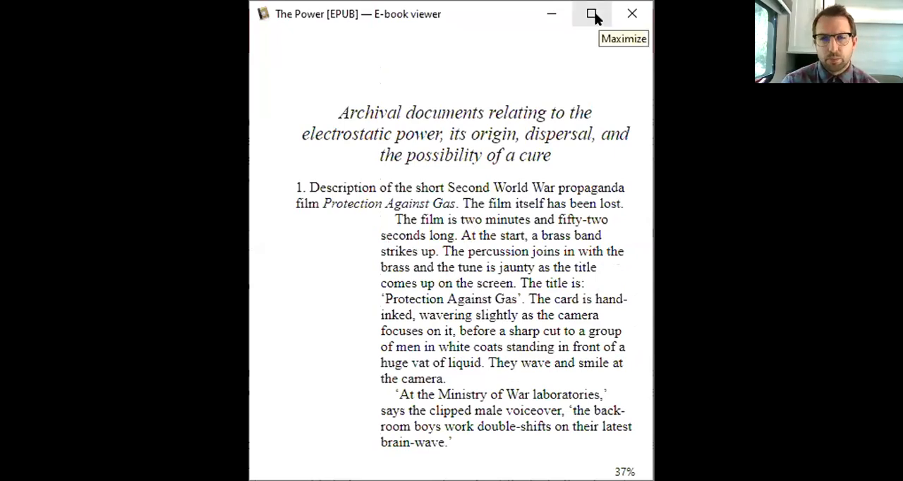
pyautogui.moveTo(511, 150)
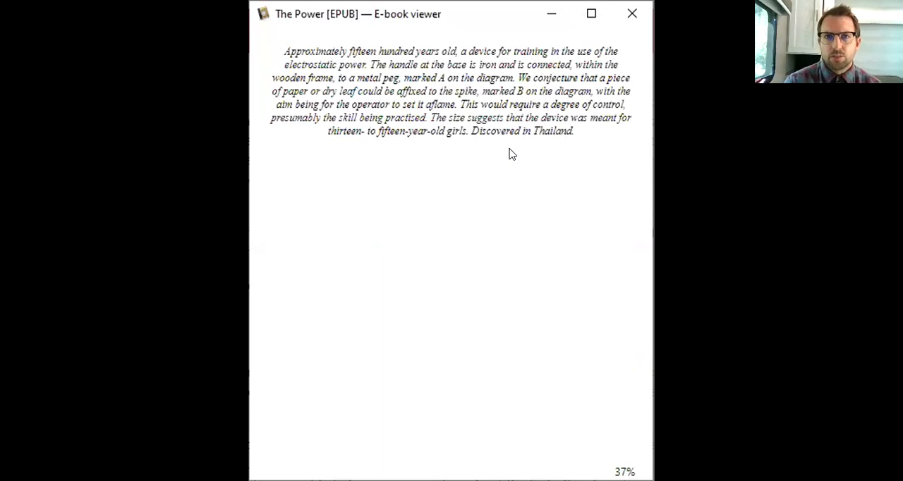
pyautogui.moveTo(504, 140)
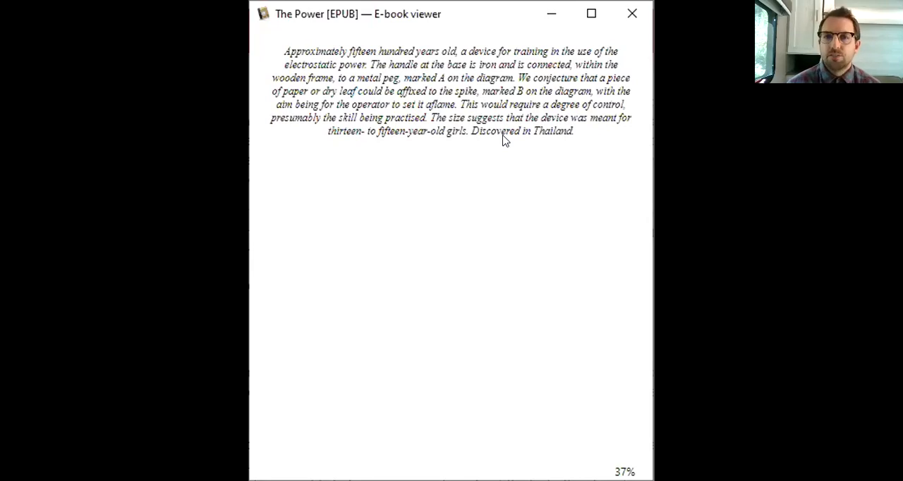
pyautogui.moveTo(511, 194)
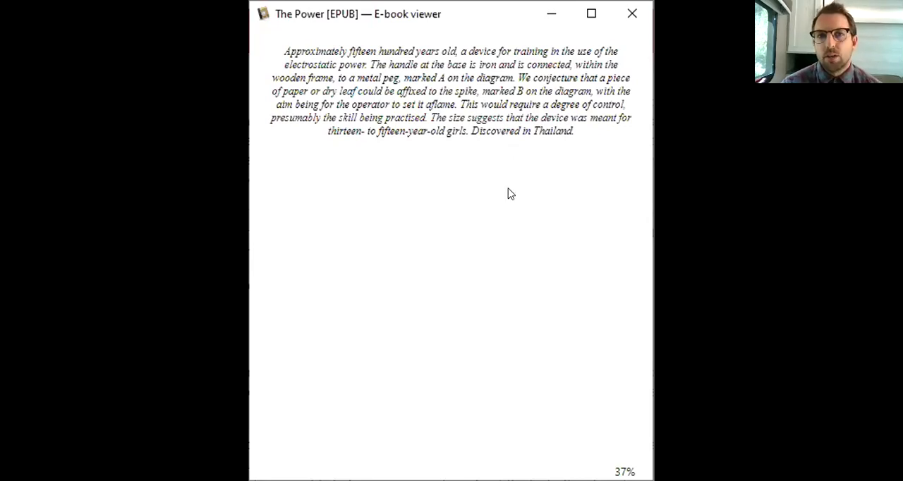
pyautogui.moveTo(486, 224)
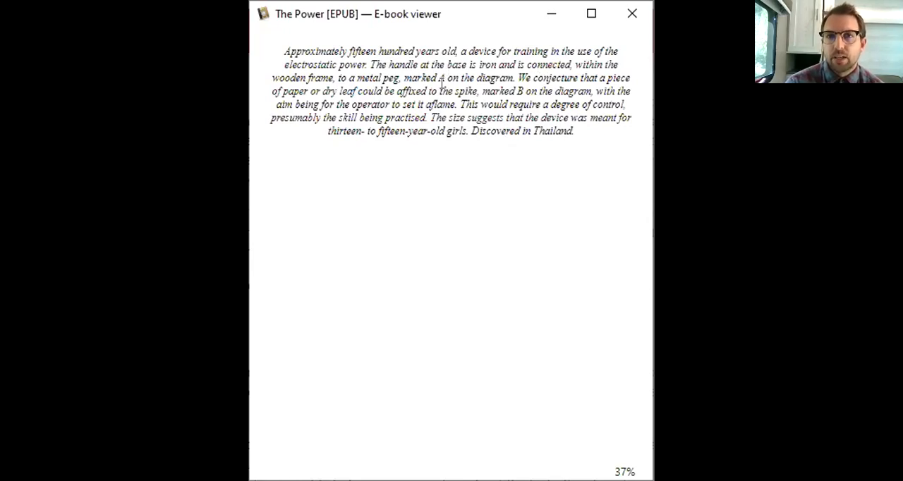
pyautogui.moveTo(547, 107)
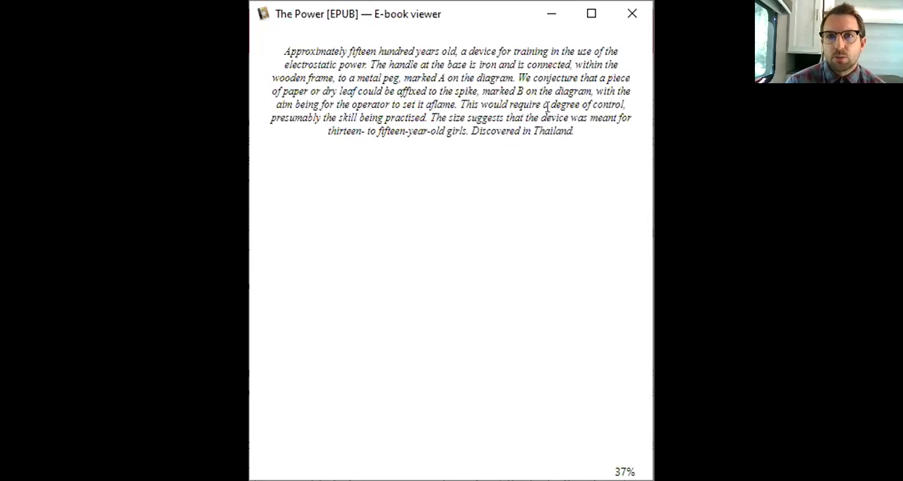
pyautogui.moveTo(564, 125)
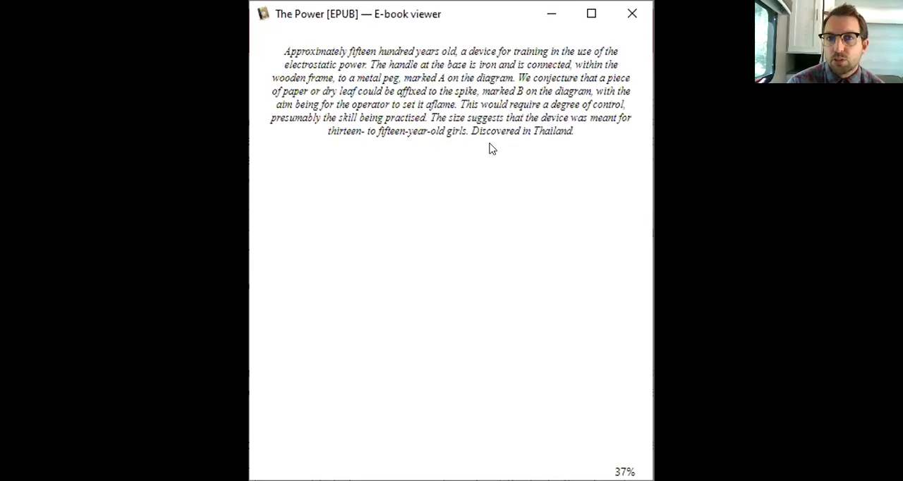
pyautogui.moveTo(511, 140)
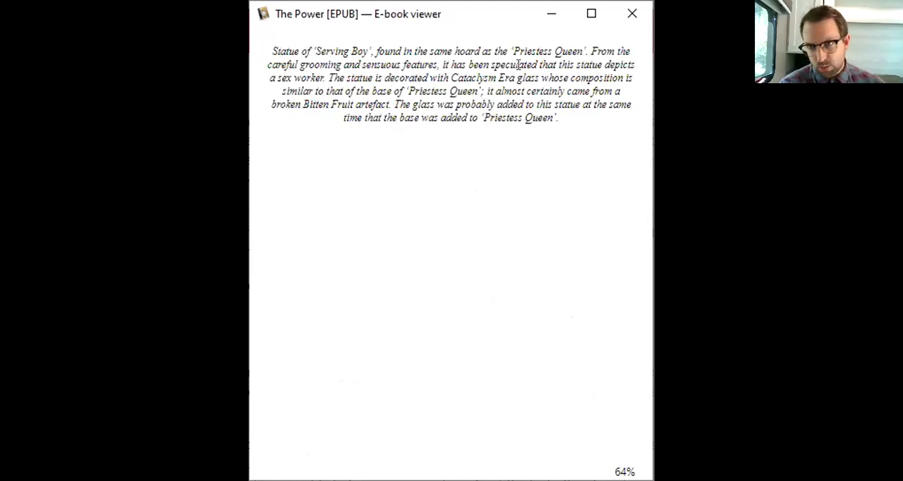
pyautogui.moveTo(412, 141)
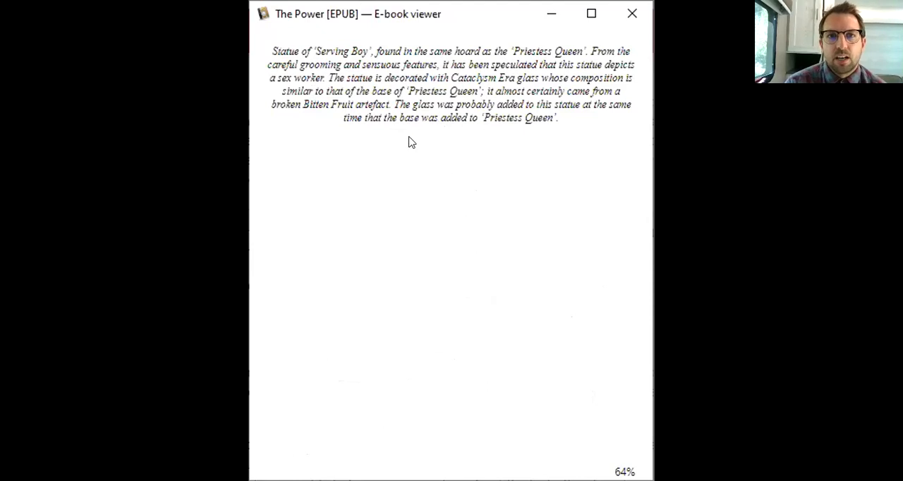
pyautogui.moveTo(353, 76)
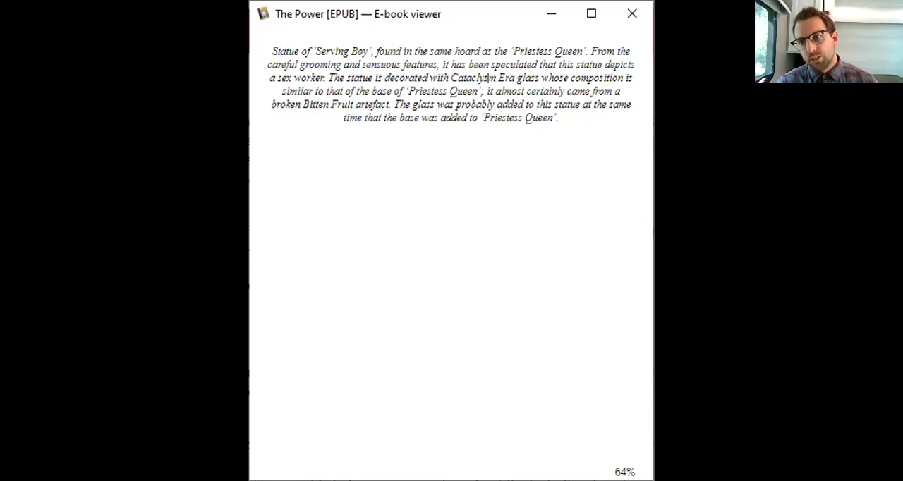
pyautogui.moveTo(492, 83)
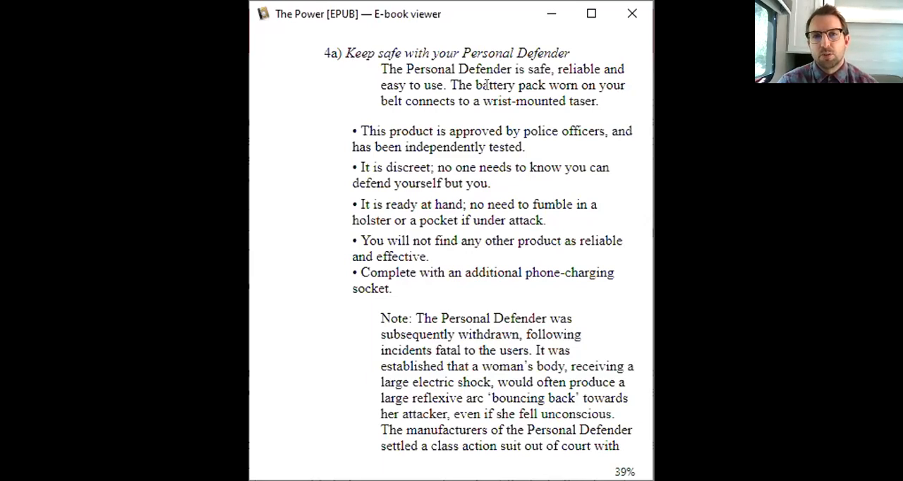
pyautogui.moveTo(526, 98)
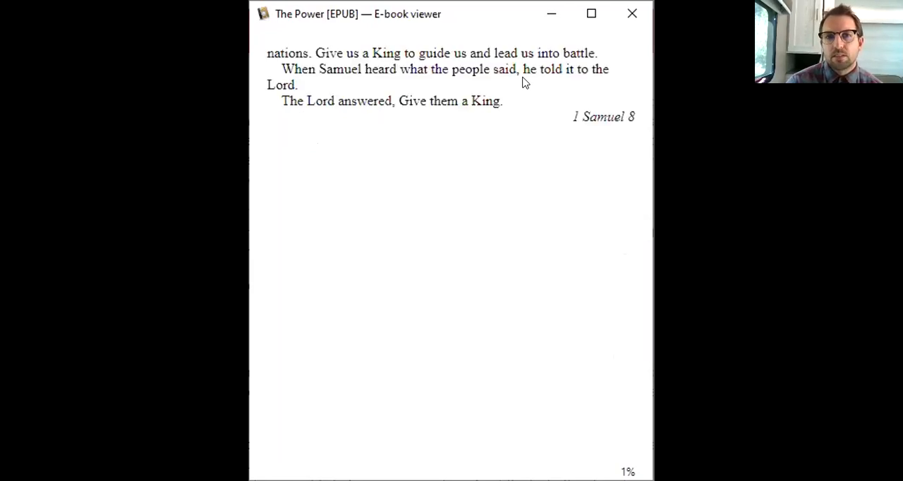
pyautogui.moveTo(385, 111)
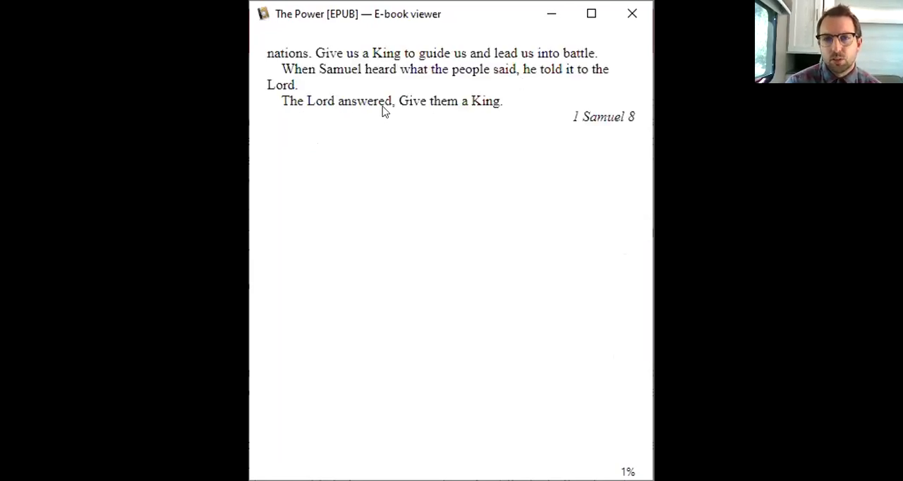
pyautogui.moveTo(510, 125)
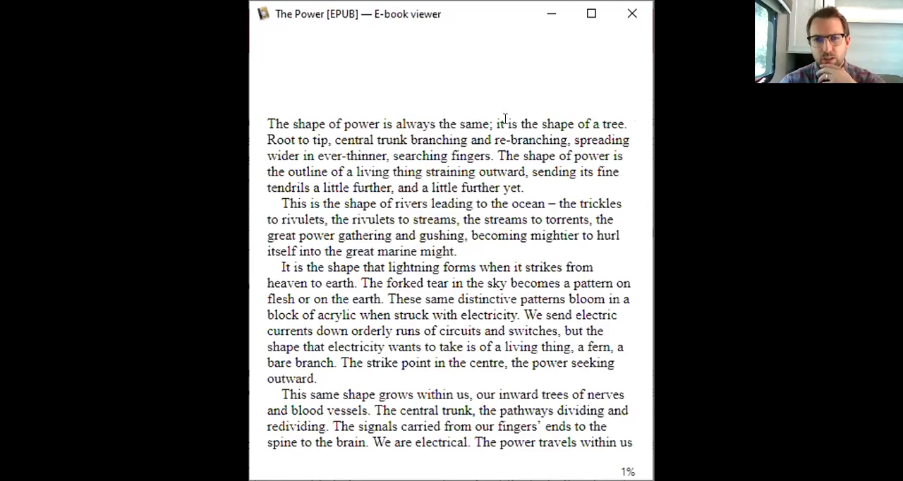
pyautogui.scroll(-3)
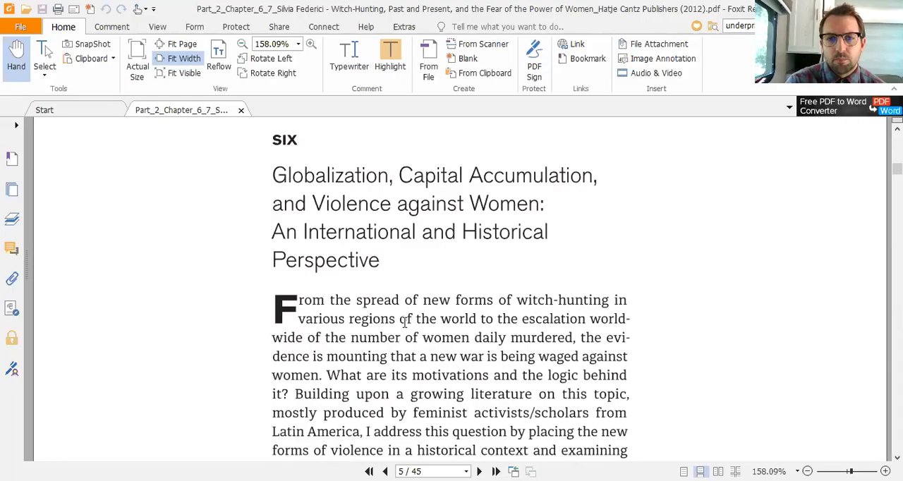
pyautogui.scroll(-3)
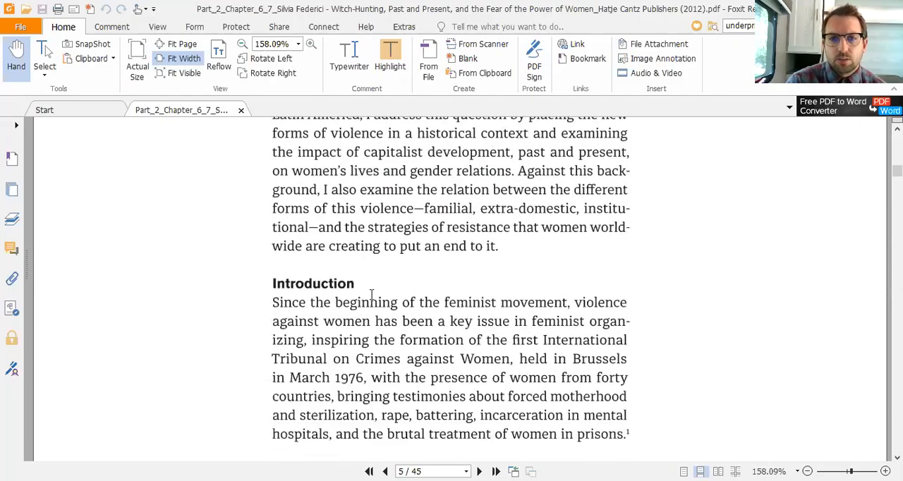
pyautogui.scroll(-3)
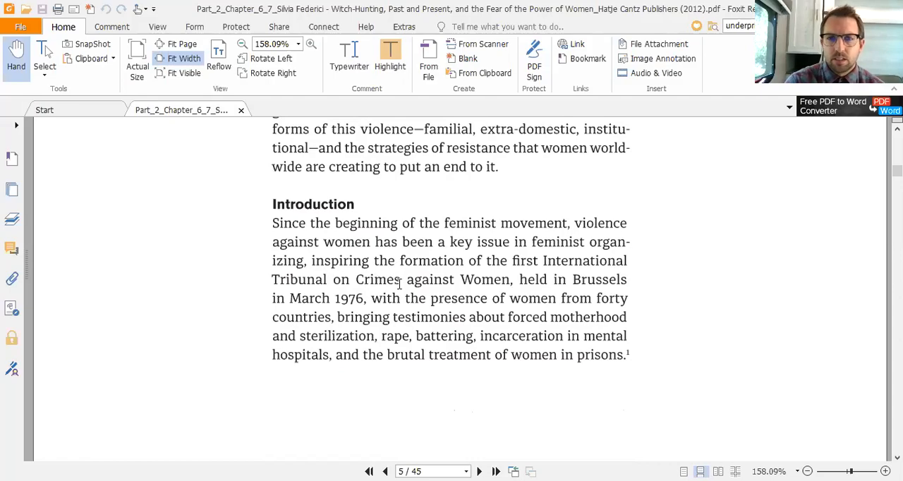
pyautogui.moveTo(360, 302)
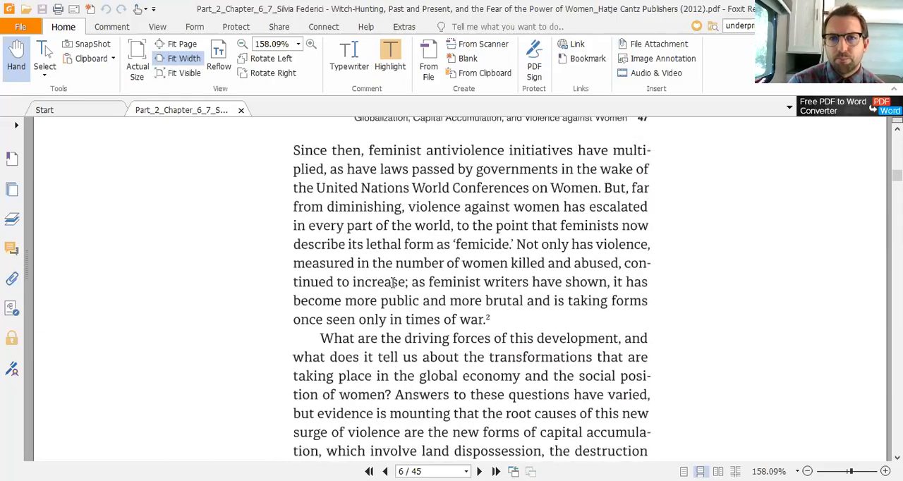
pyautogui.scroll(-3)
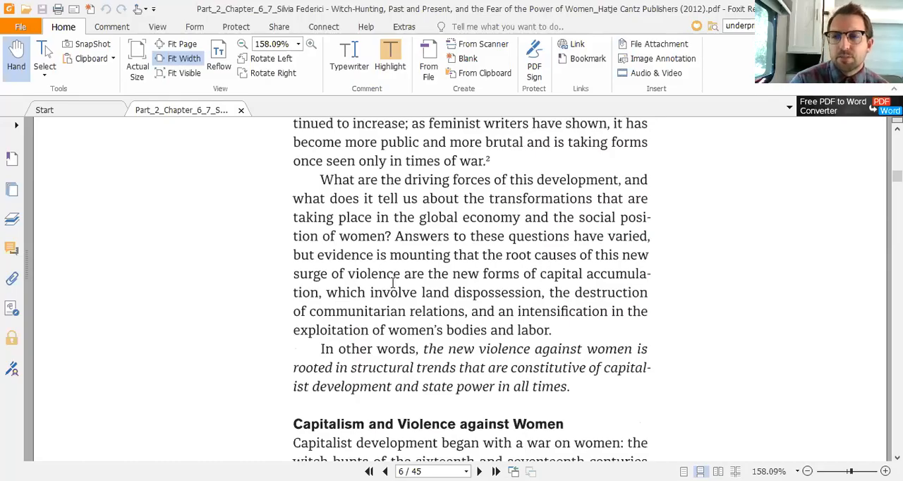
pyautogui.scroll(-3)
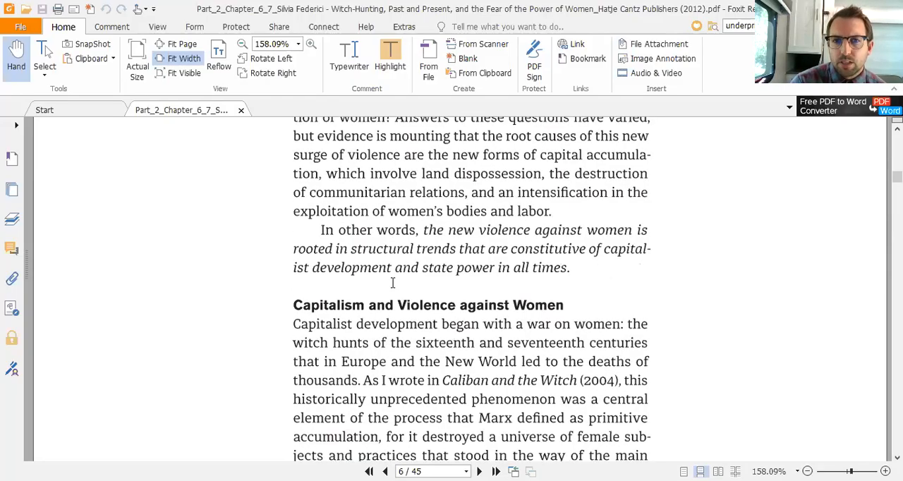
pyautogui.scroll(-3)
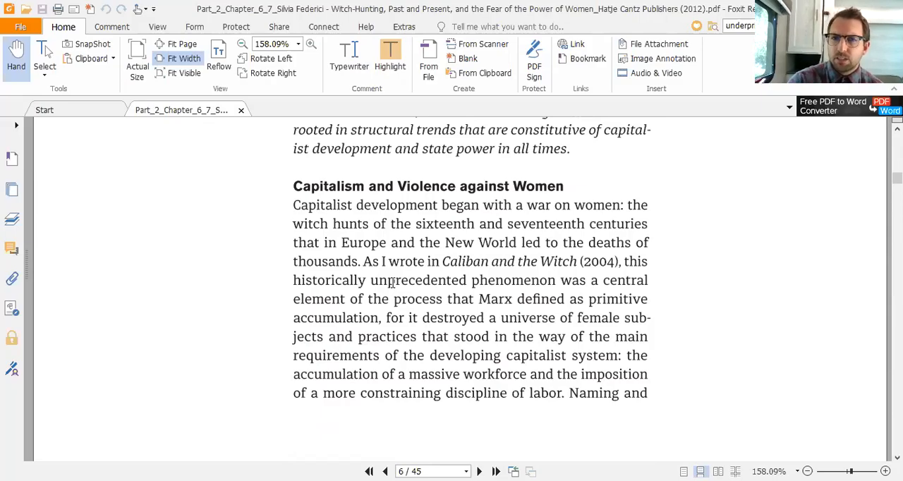
pyautogui.scroll(-3)
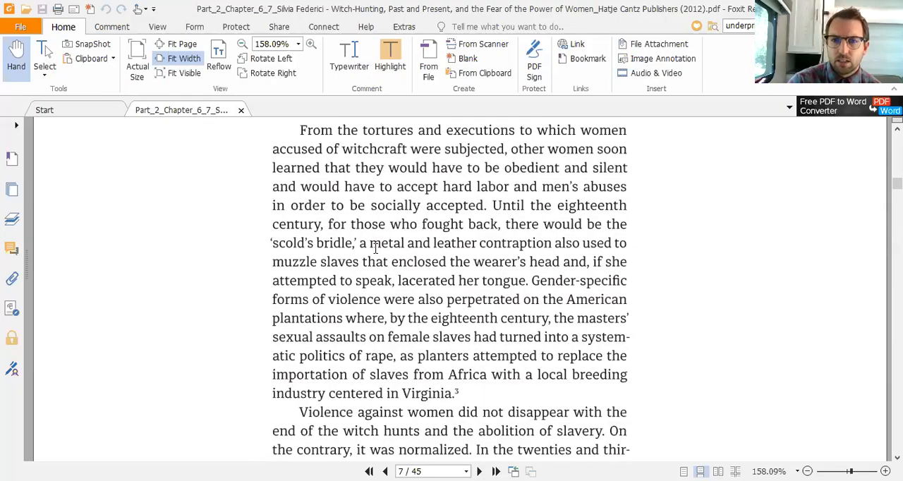
pyautogui.scroll(-3)
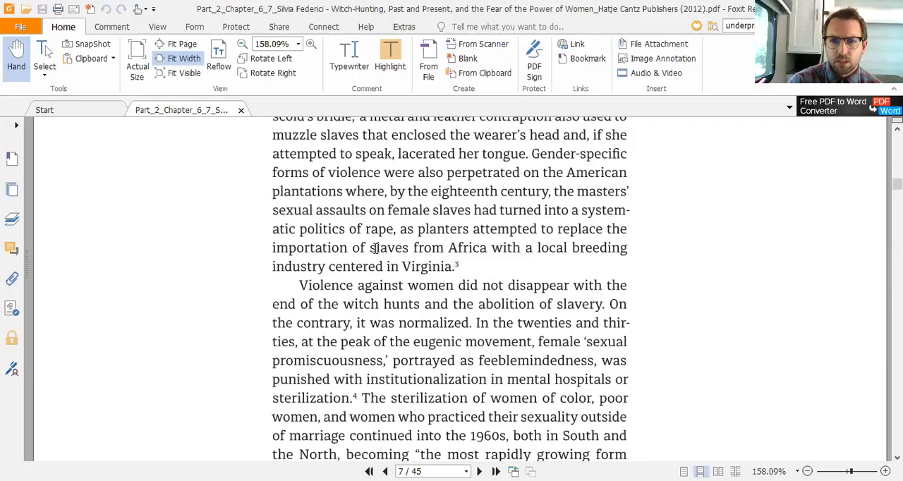
pyautogui.scroll(-3)
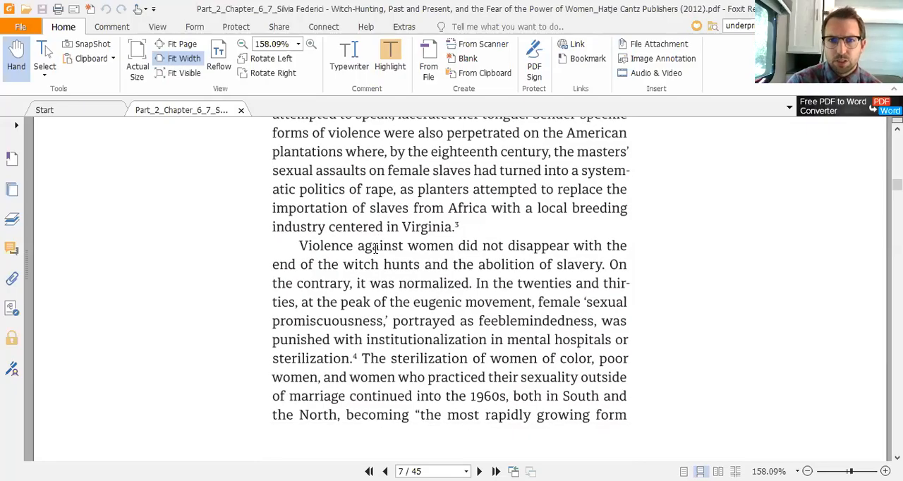
pyautogui.scroll(-3)
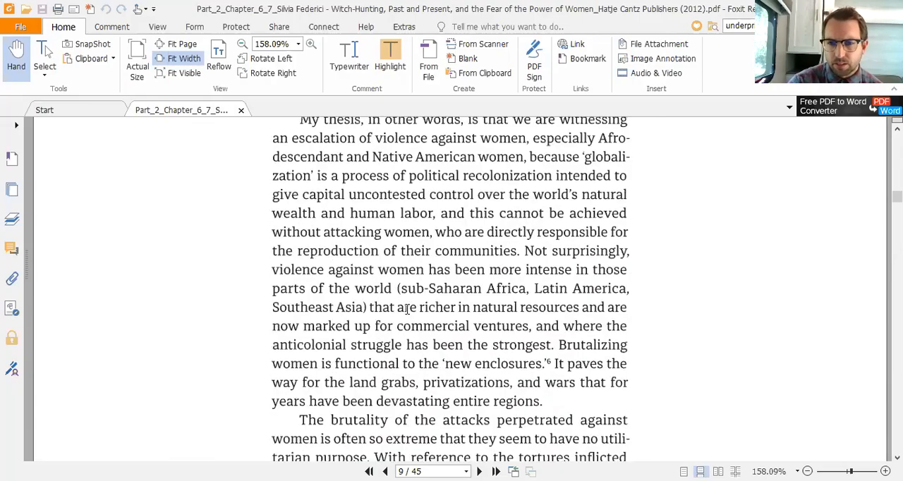
pyautogui.scroll(-3)
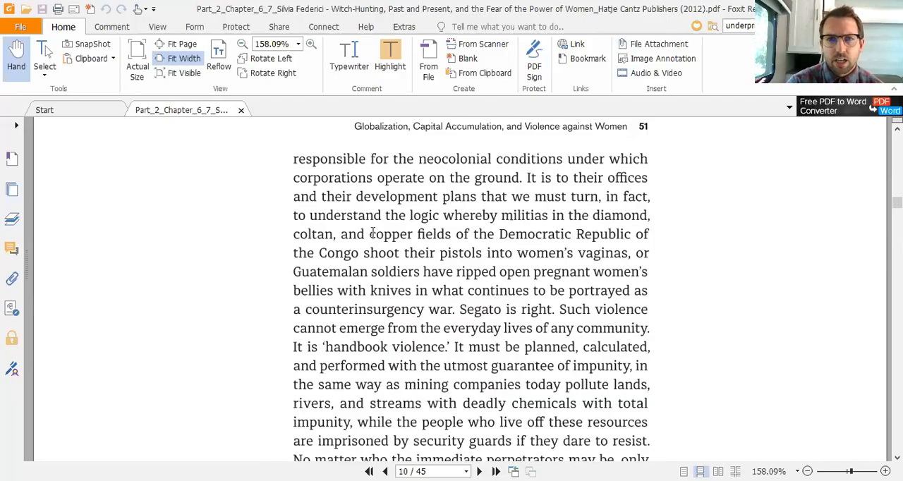
pyautogui.moveTo(619, 228)
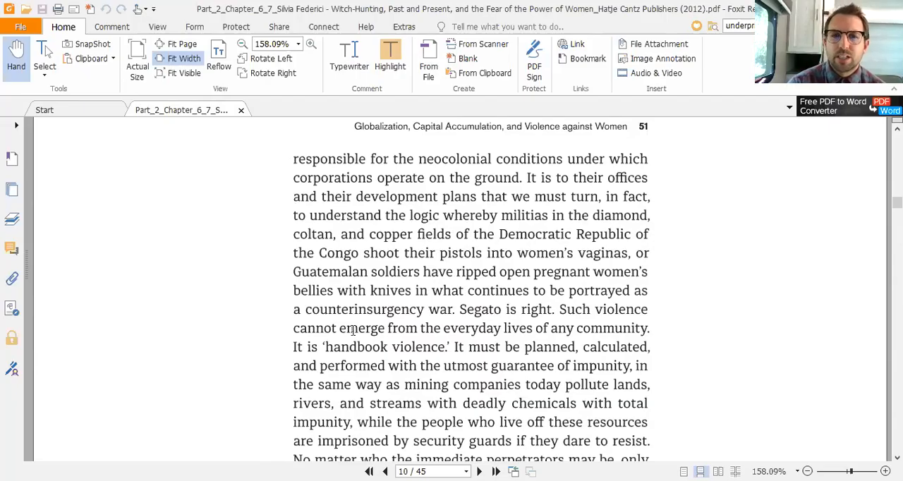
pyautogui.scroll(-3)
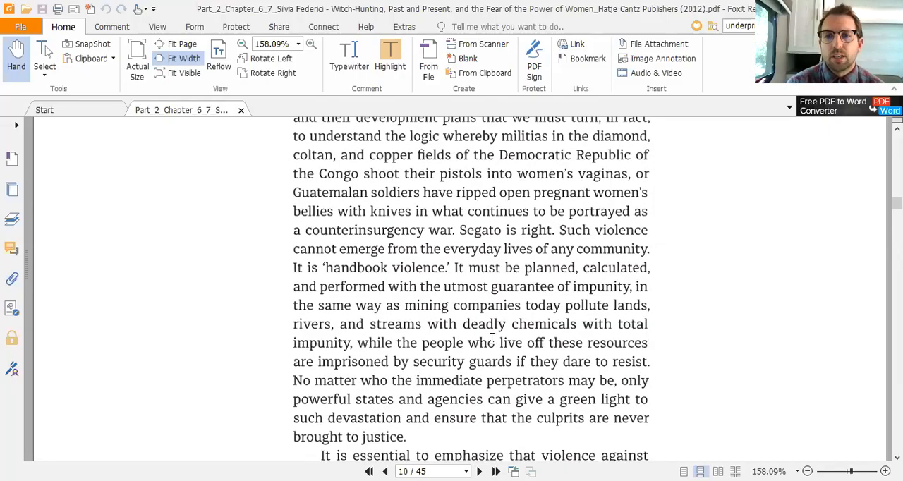
pyautogui.scroll(-3)
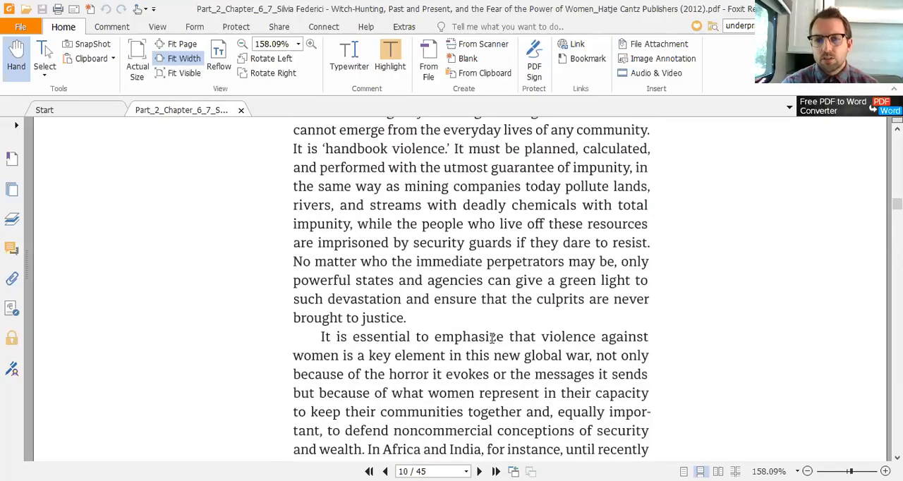
pyautogui.scroll(-3)
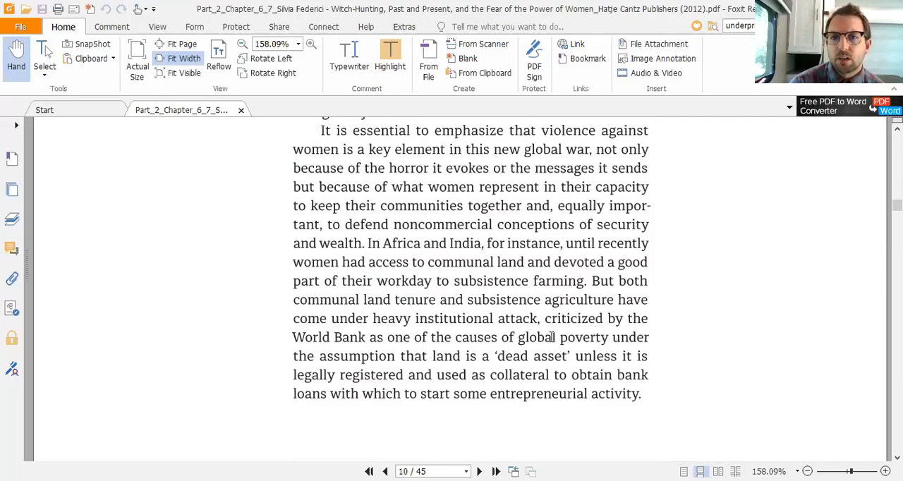
pyautogui.moveTo(493, 355)
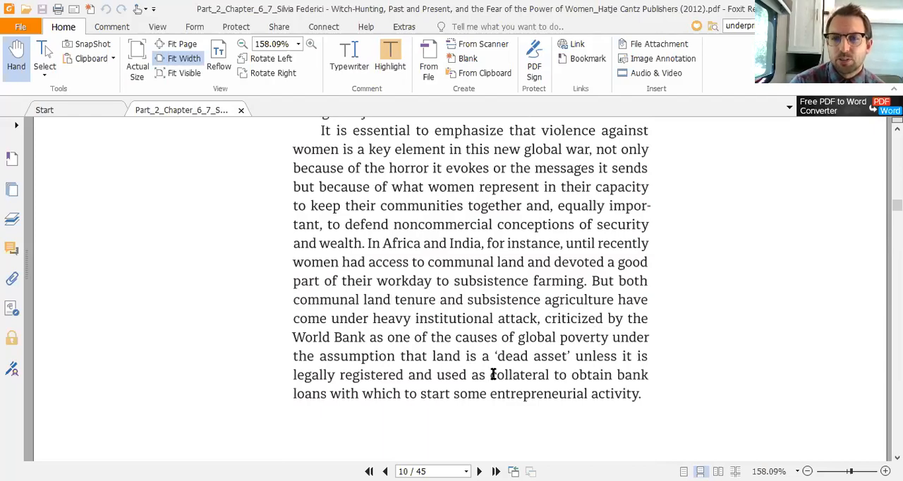
pyautogui.scroll(-3)
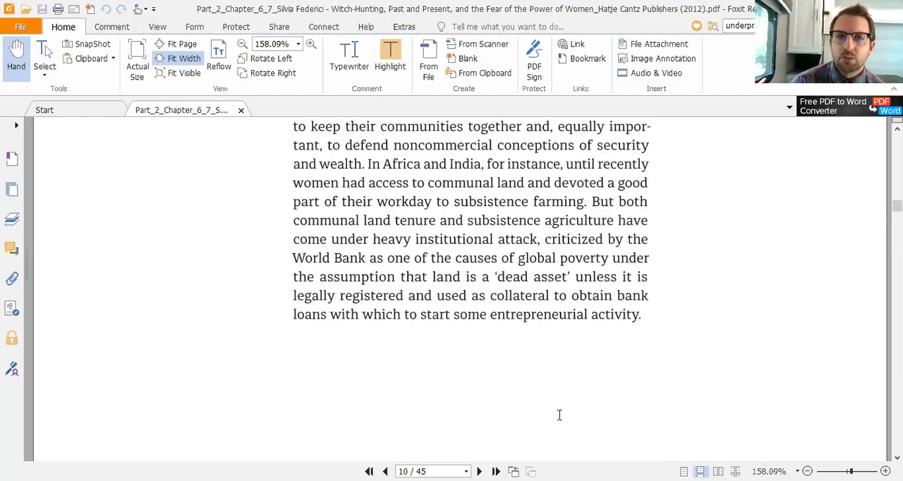
pyautogui.moveTo(483, 349)
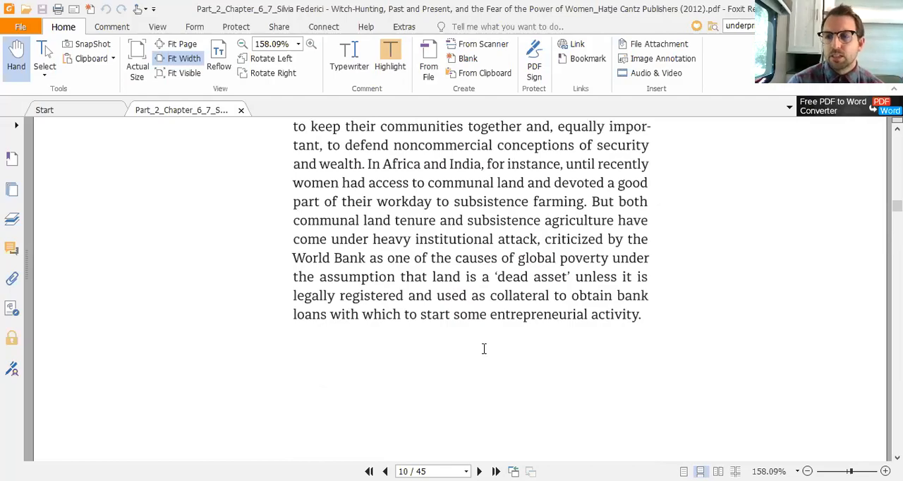
pyautogui.scroll(-3)
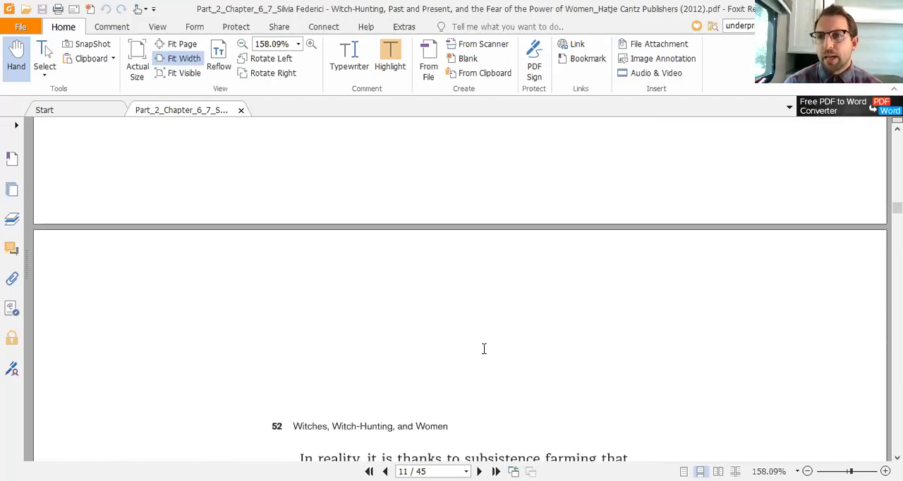
pyautogui.scroll(-3)
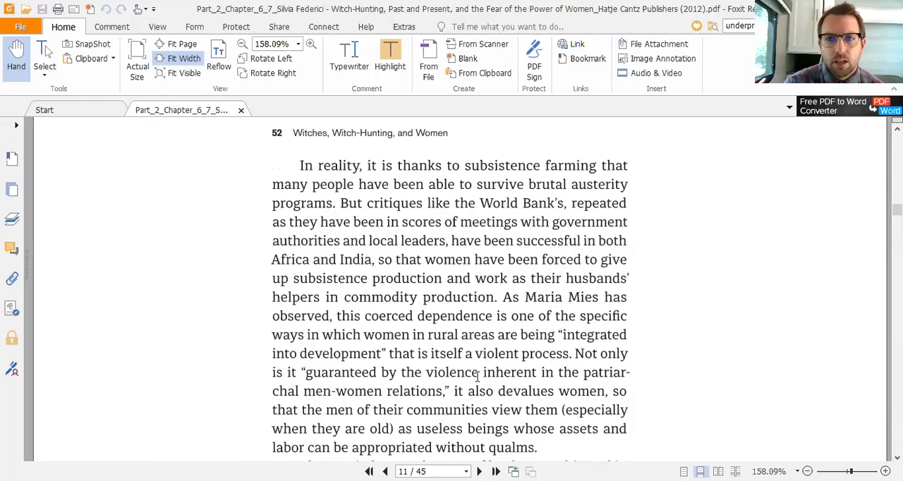
pyautogui.scroll(-3)
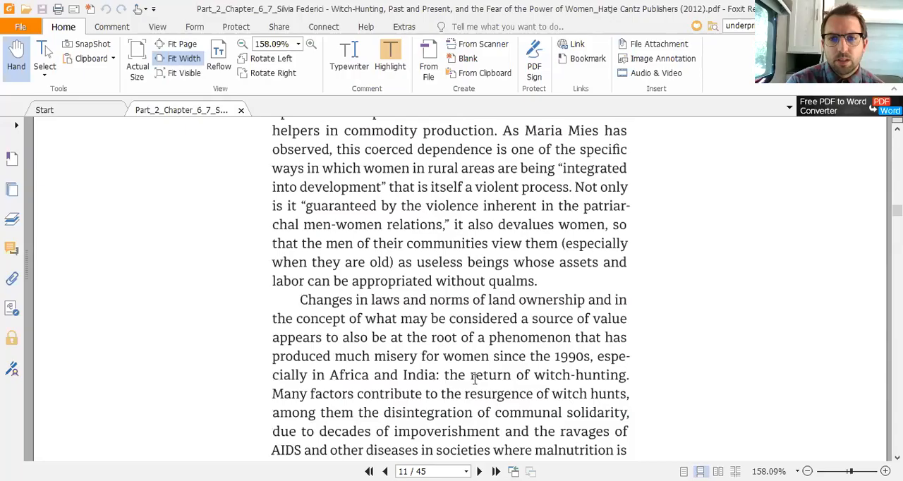
pyautogui.scroll(-3)
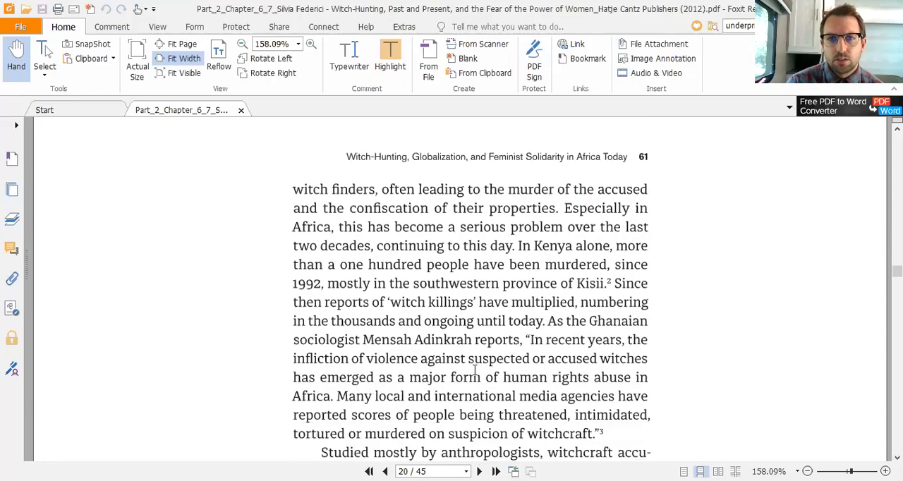
pyautogui.scroll(-3)
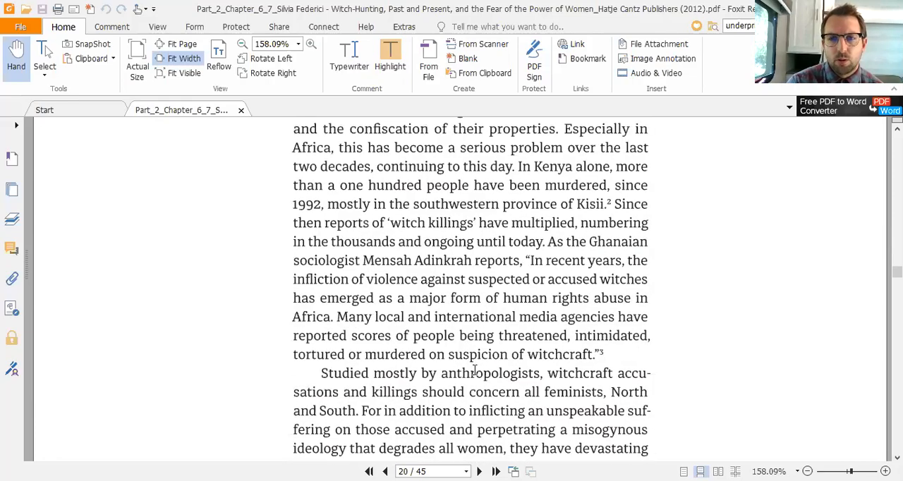
pyautogui.scroll(-3)
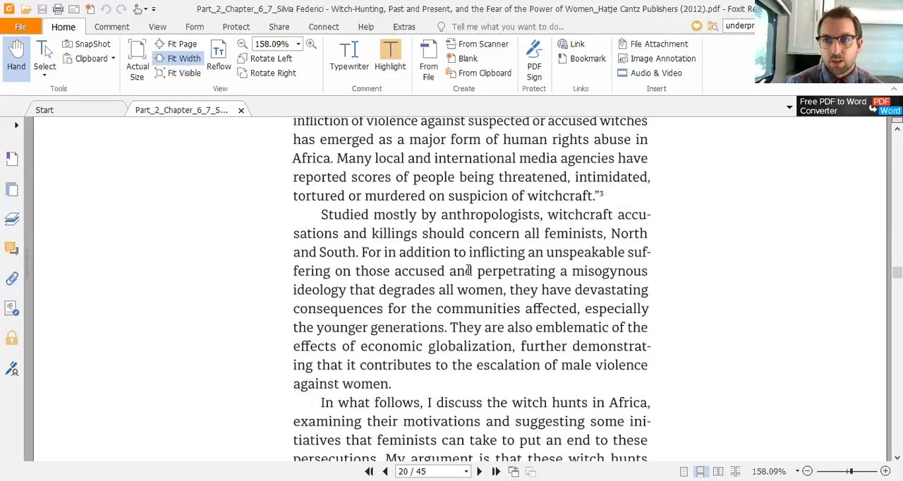
pyautogui.scroll(-3)
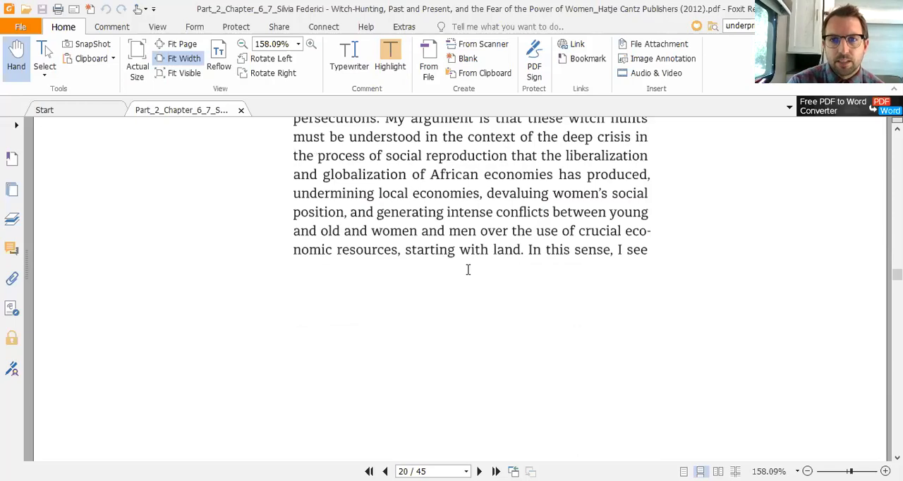
pyautogui.scroll(-3)
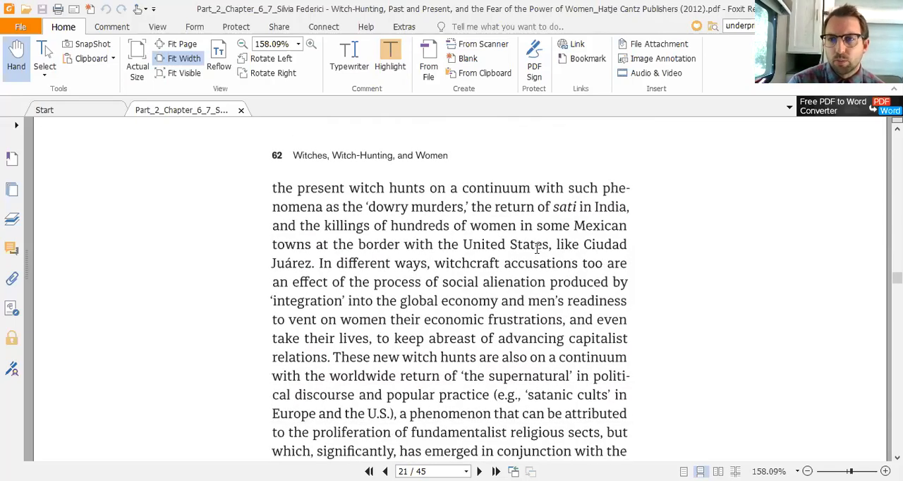
pyautogui.scroll(-3)
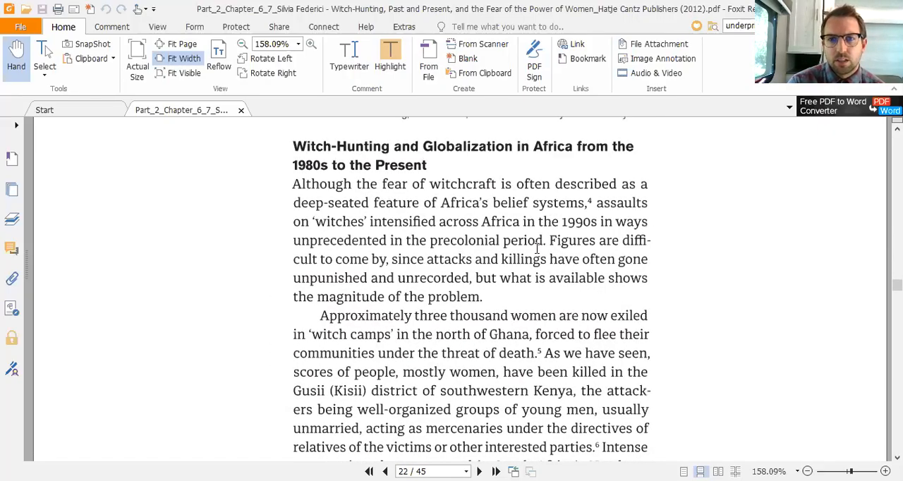
pyautogui.scroll(-3)
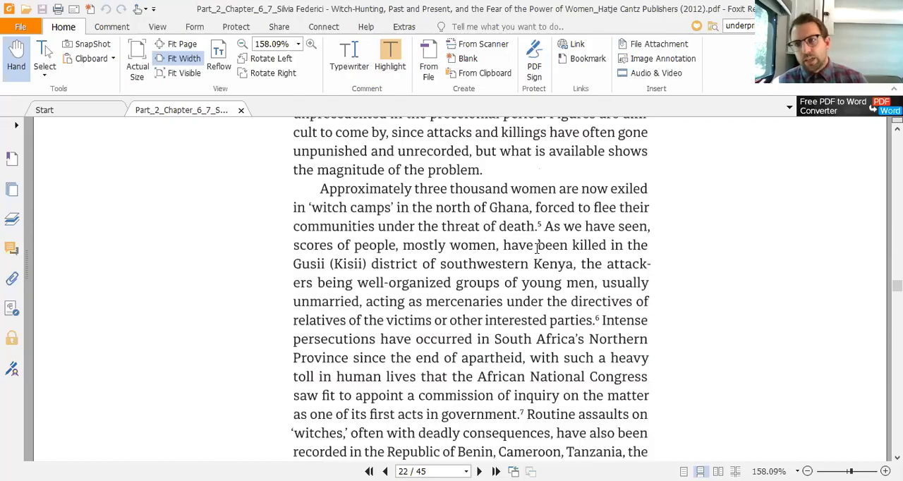